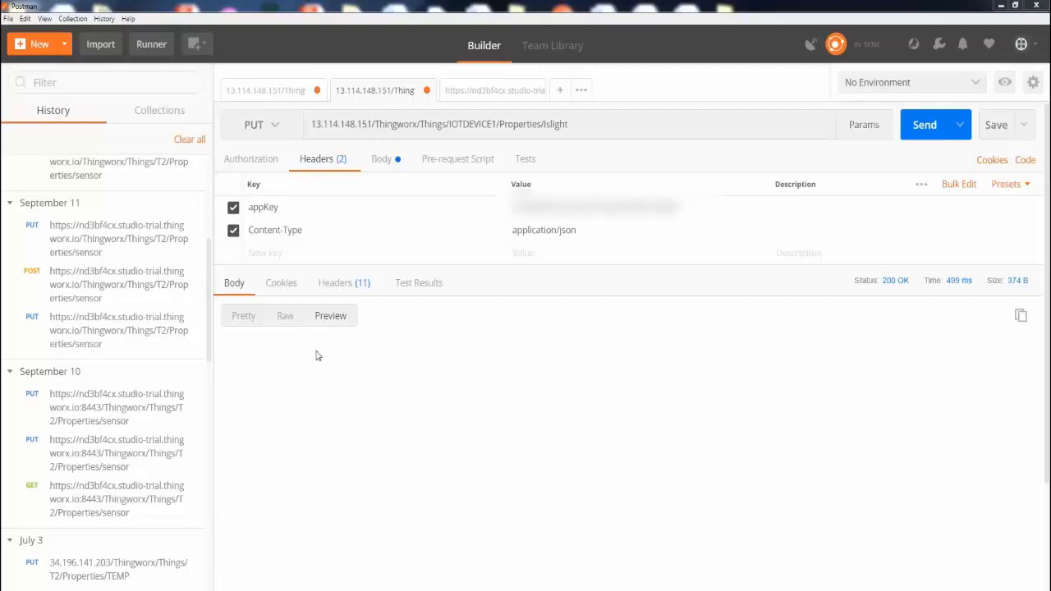
pyautogui.moveTo(282, 125)
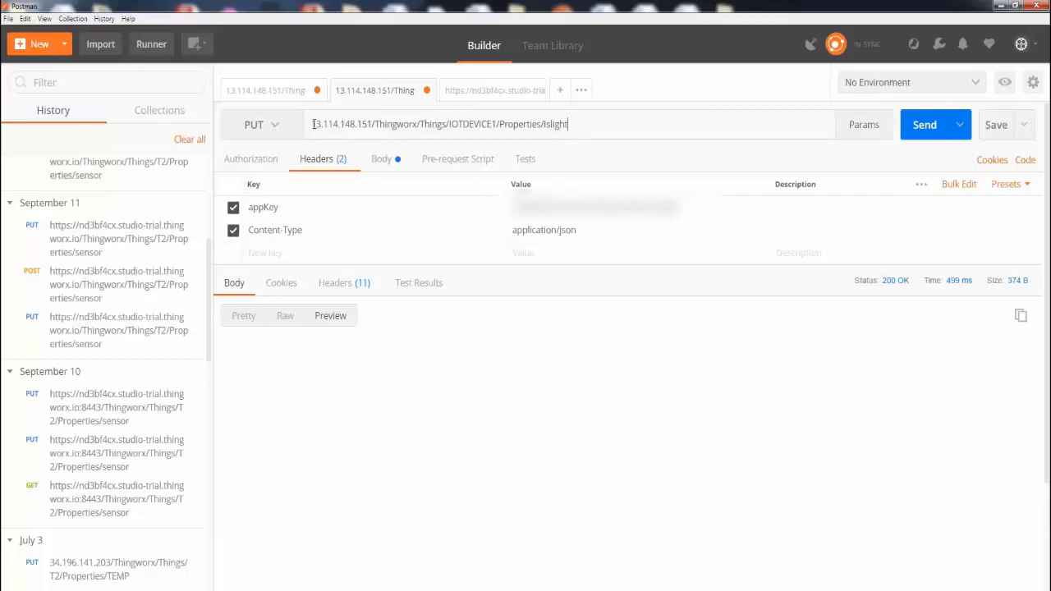
# Review the IOTDEVICE1 Properties URL, then enter 111 as the Islight value in the JSON body.
pyautogui.doubleClick(340, 124)
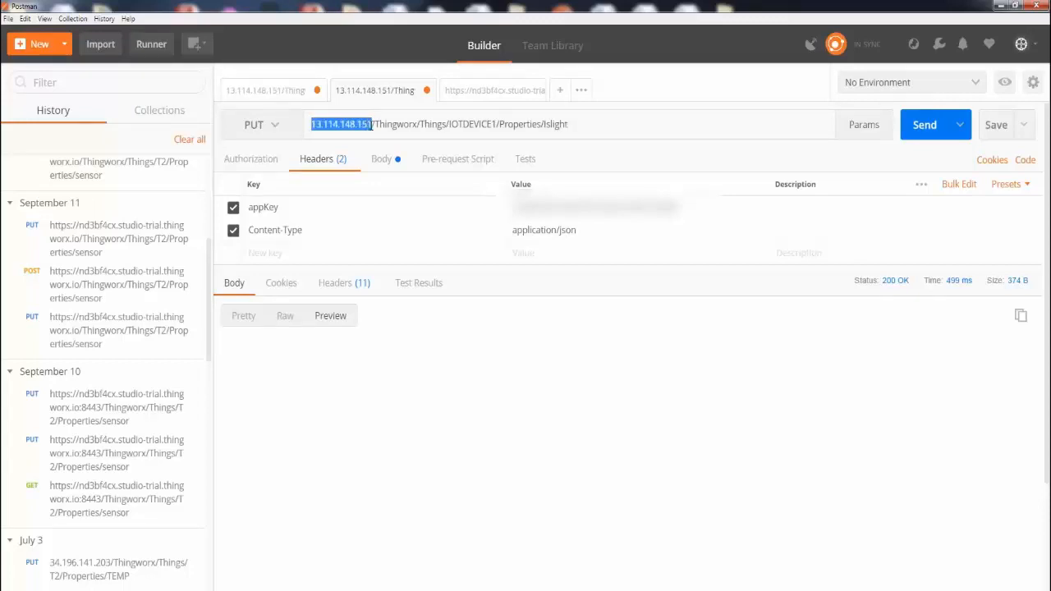
pyautogui.click(373, 124)
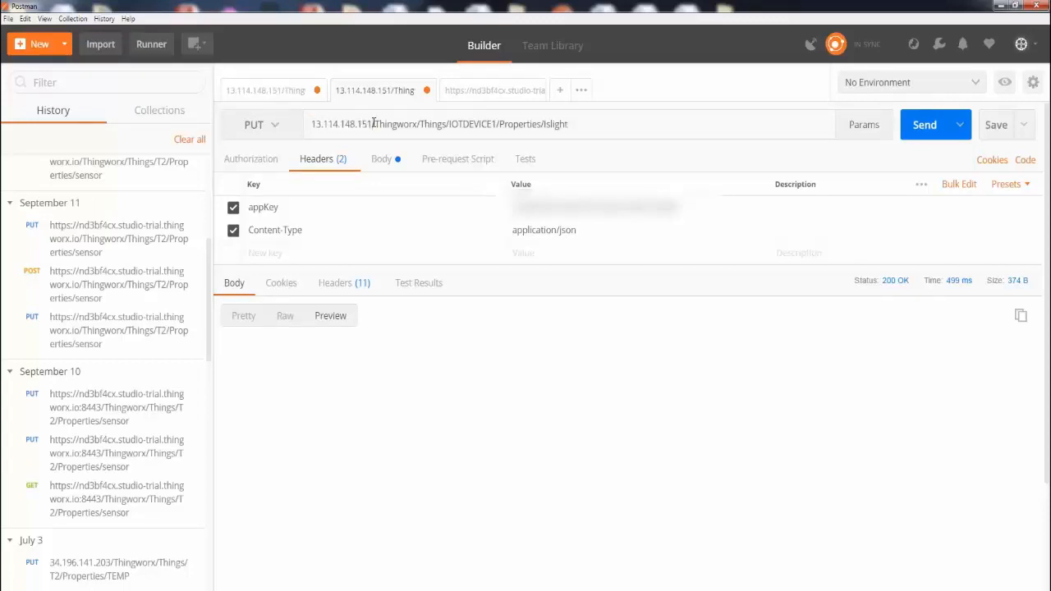
pyautogui.doubleClick(406, 124)
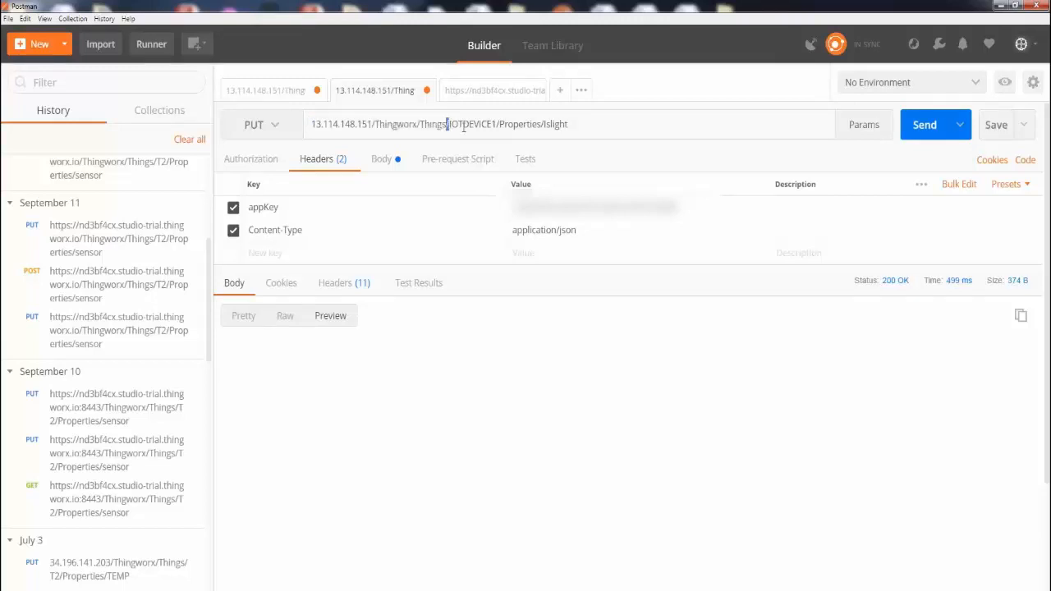
pyautogui.doubleClick(471, 124)
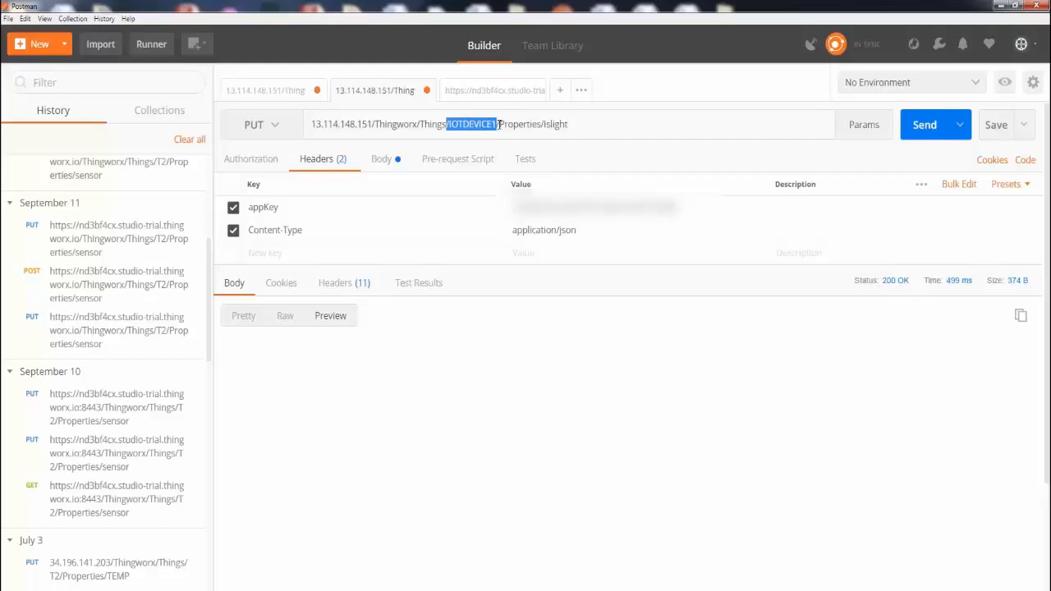
pyautogui.doubleClick(517, 123)
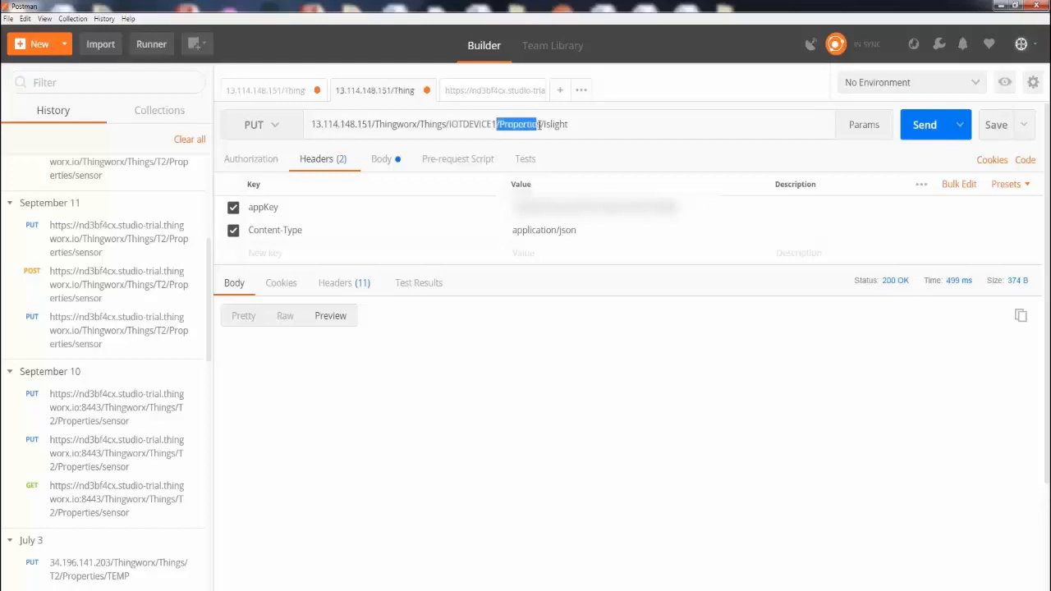
pyautogui.click(549, 123)
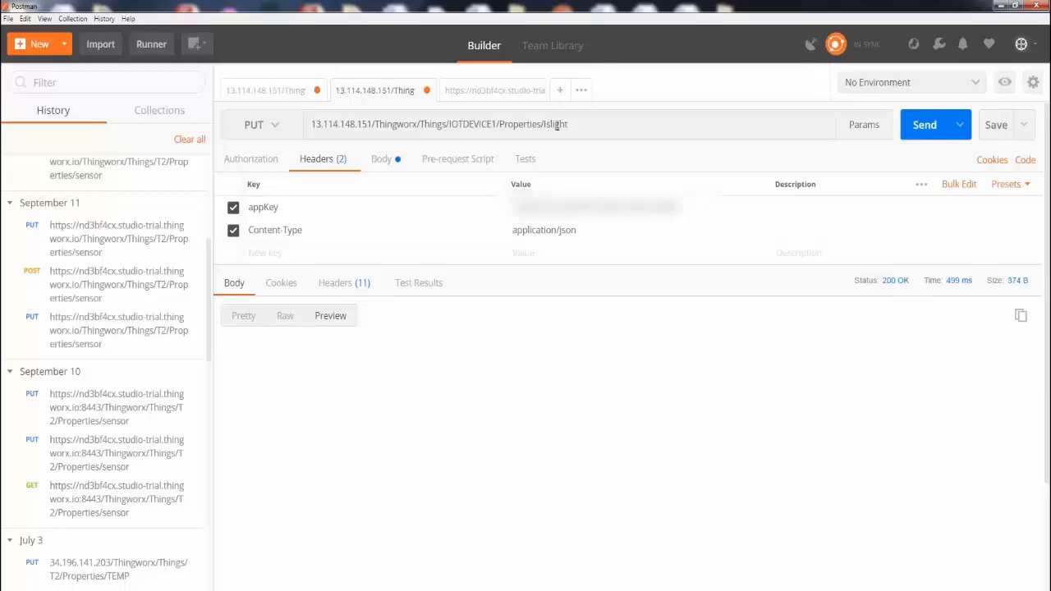
pyautogui.click(566, 124)
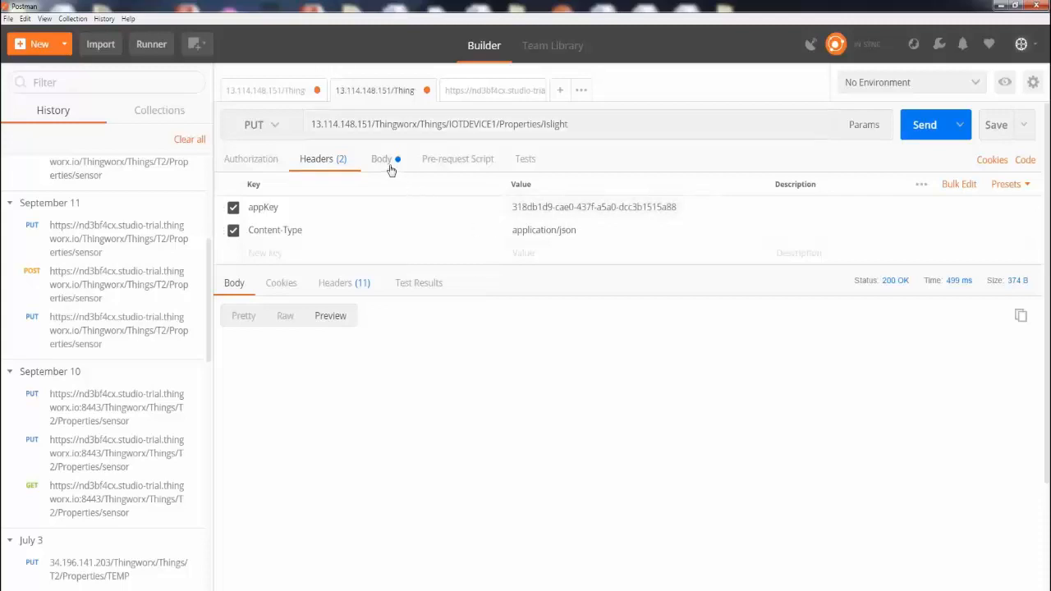
pyautogui.click(381, 158)
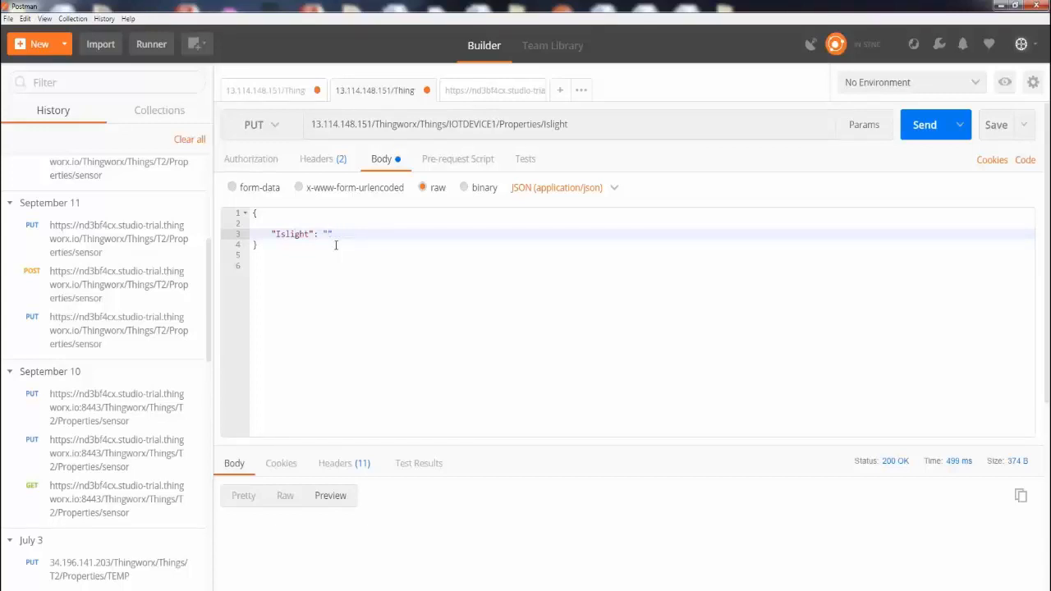
pyautogui.write('111')
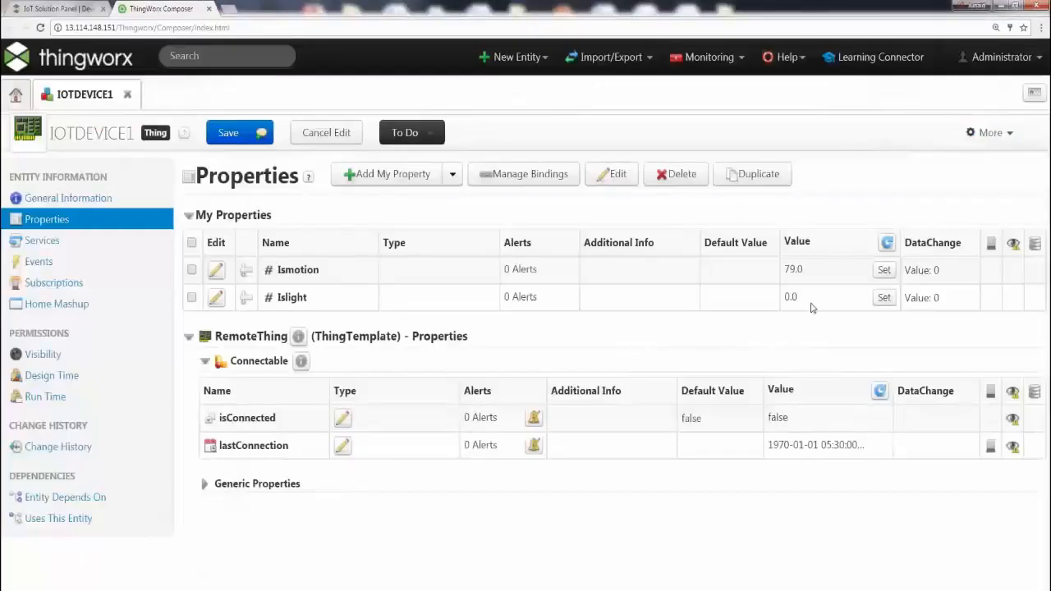
pyautogui.moveTo(729, 321)
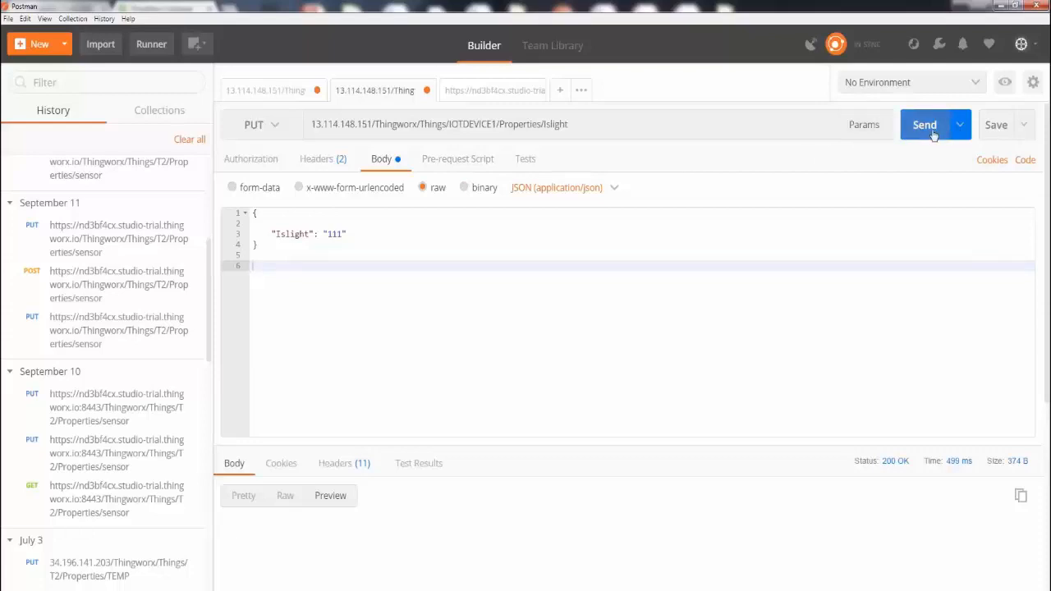
# Send the PUT request setting Islight to 111 and confirm a 200 OK response.
pyautogui.click(924, 124)
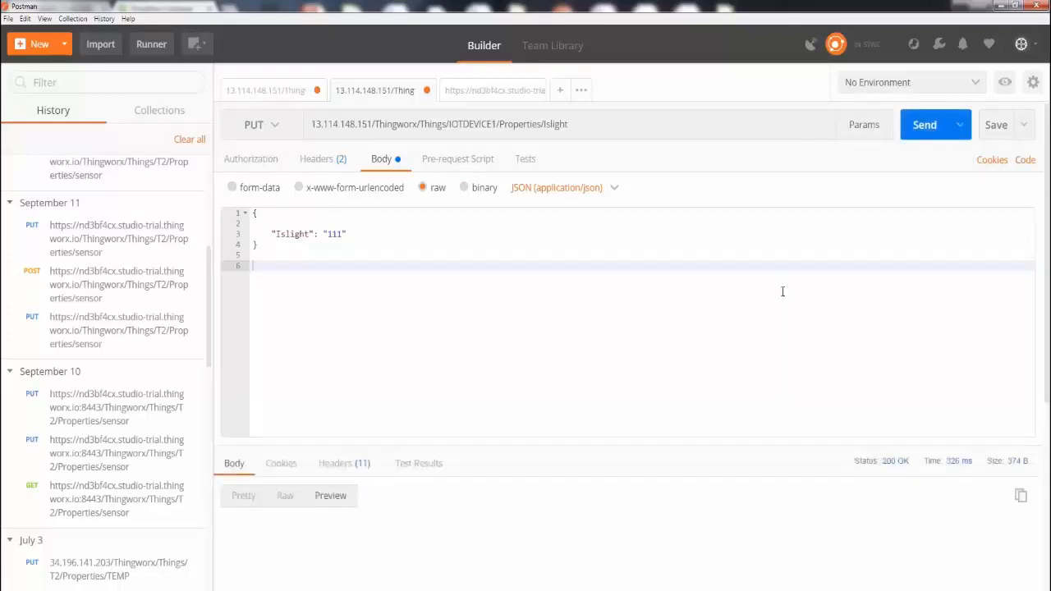
pyautogui.moveTo(411, 324)
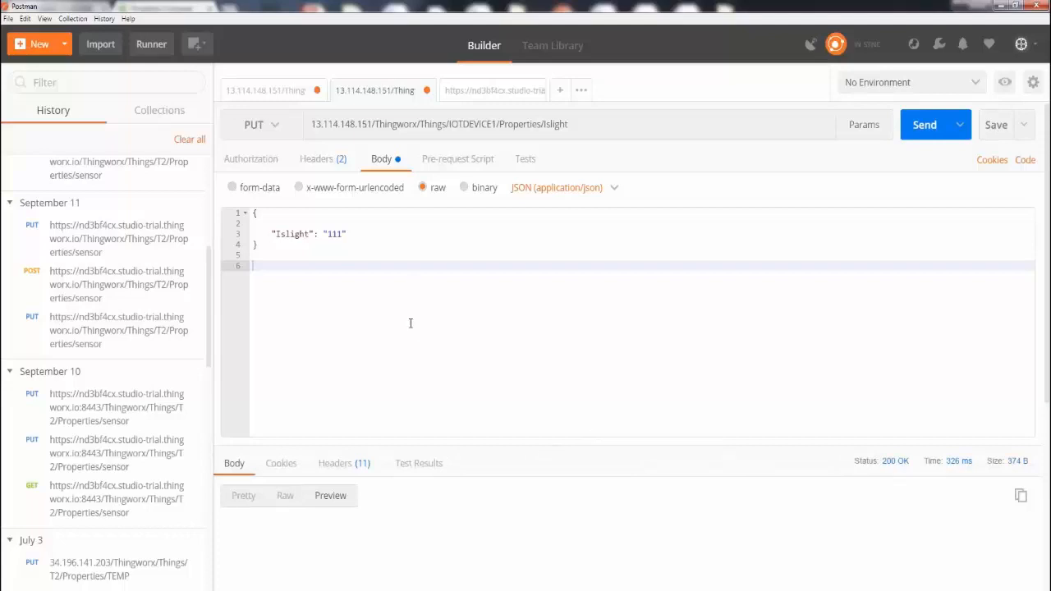
pyautogui.moveTo(849, 465)
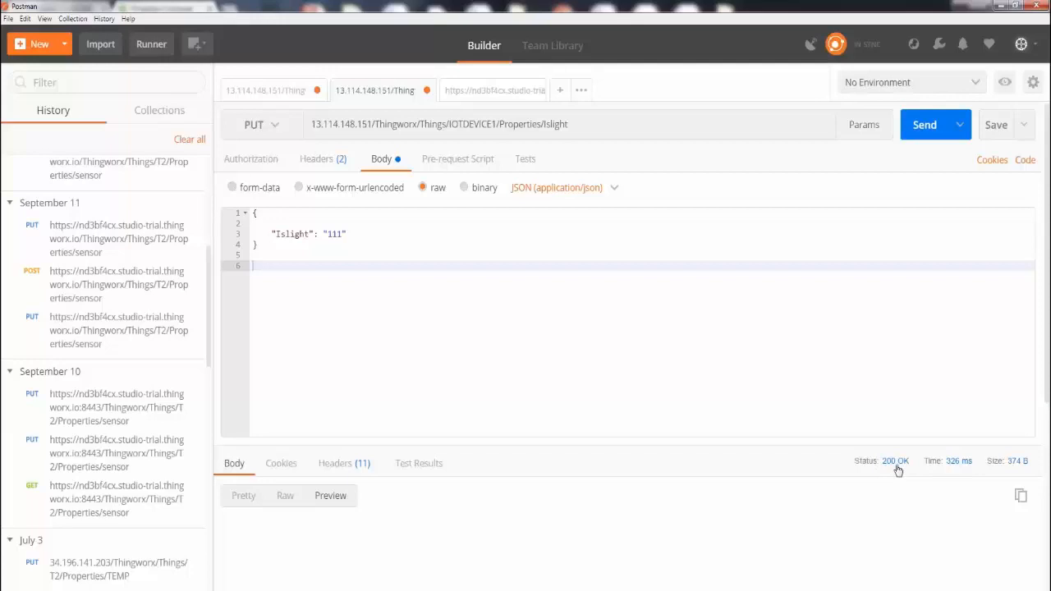
pyautogui.moveTo(895, 461)
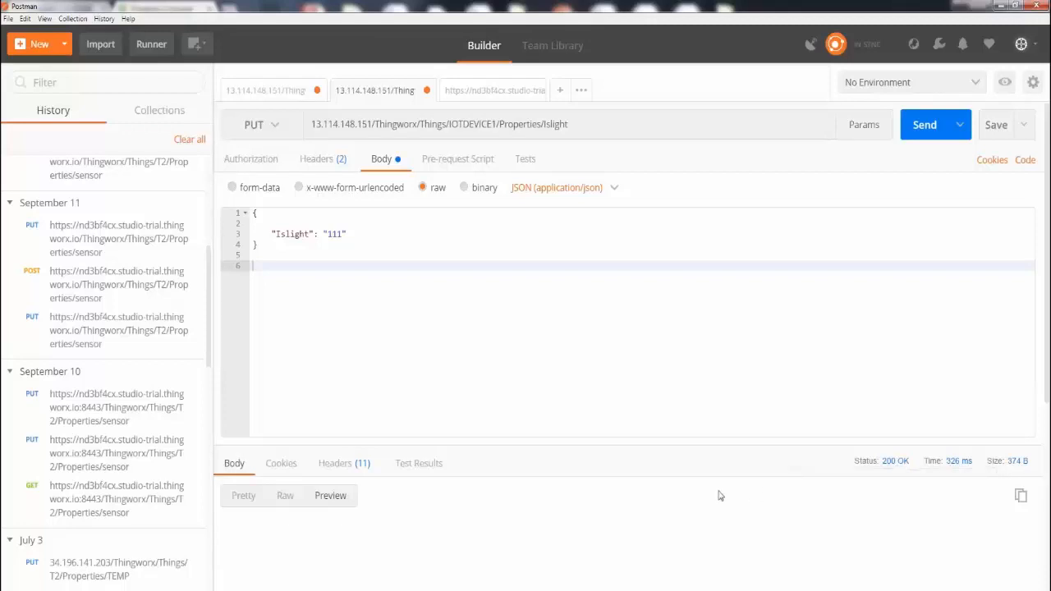
pyautogui.moveTo(917, 482)
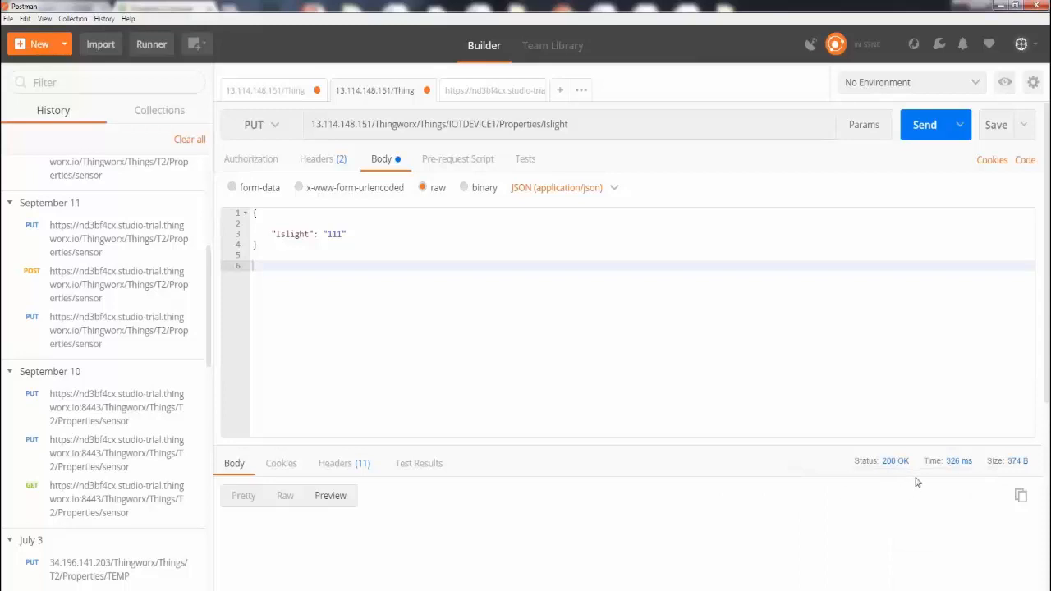
pyautogui.moveTo(279, 577)
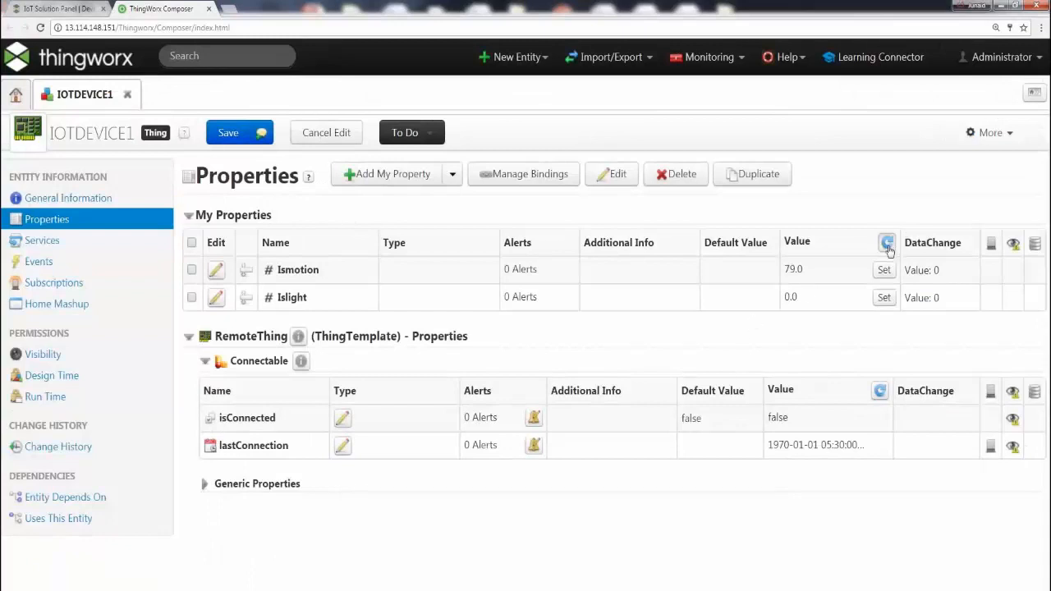
# Refresh the My Properties values so IOTDEVICE1's Islight shows 111.0.
pyautogui.click(886, 243)
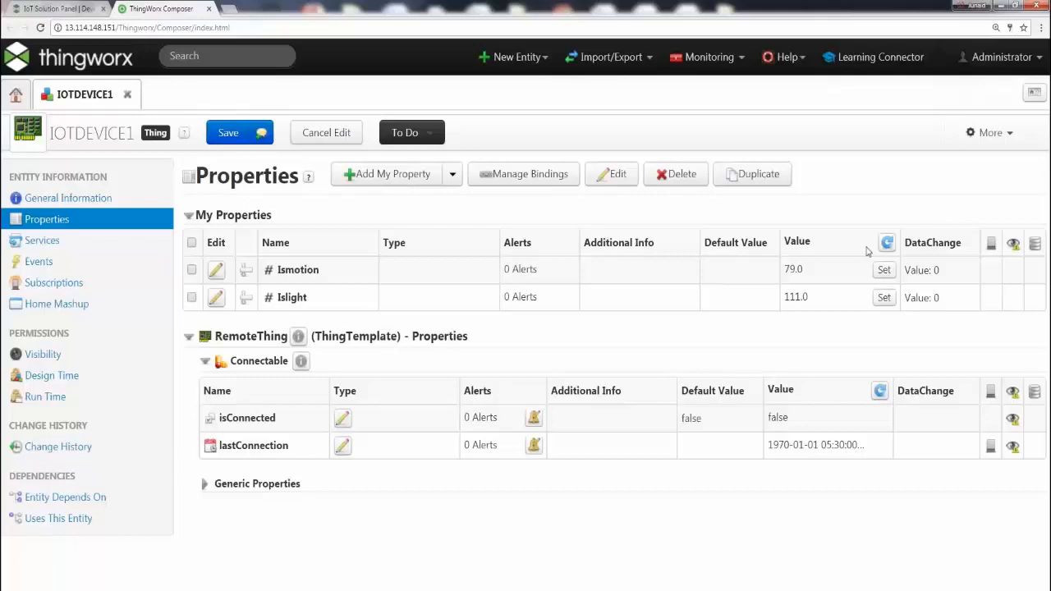
pyautogui.moveTo(816, 297)
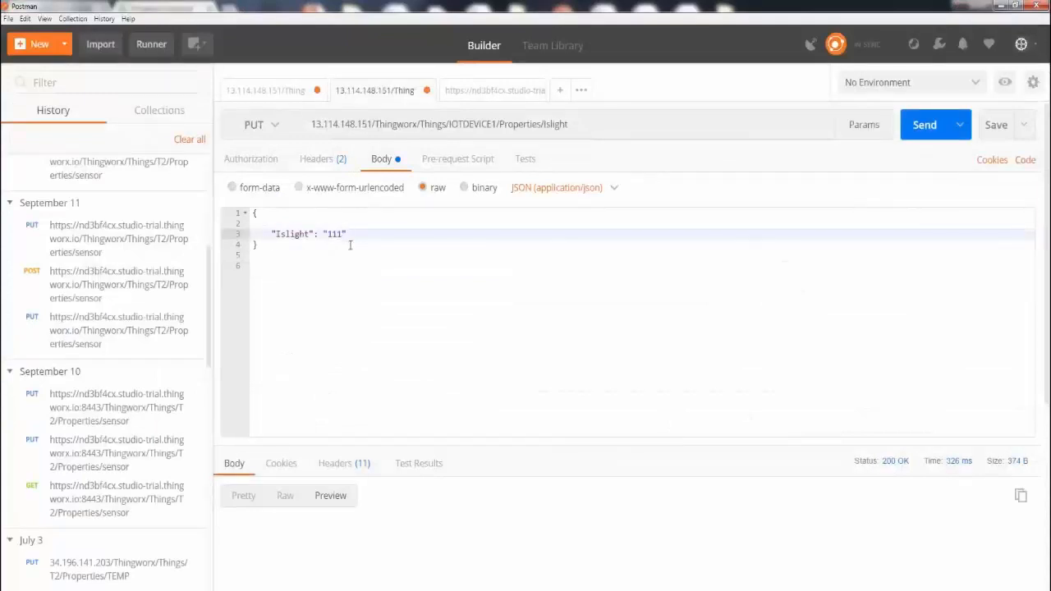
# Resend the PUT with Islight set to 254, then switch back to ThingWorx Composer.
pyautogui.write('254')
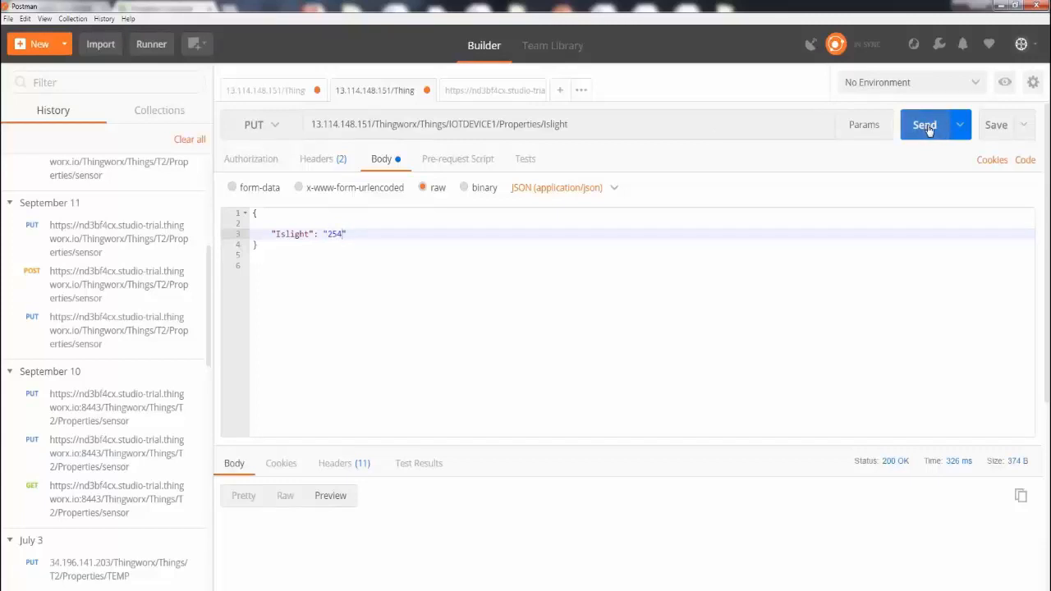
pyautogui.click(924, 124)
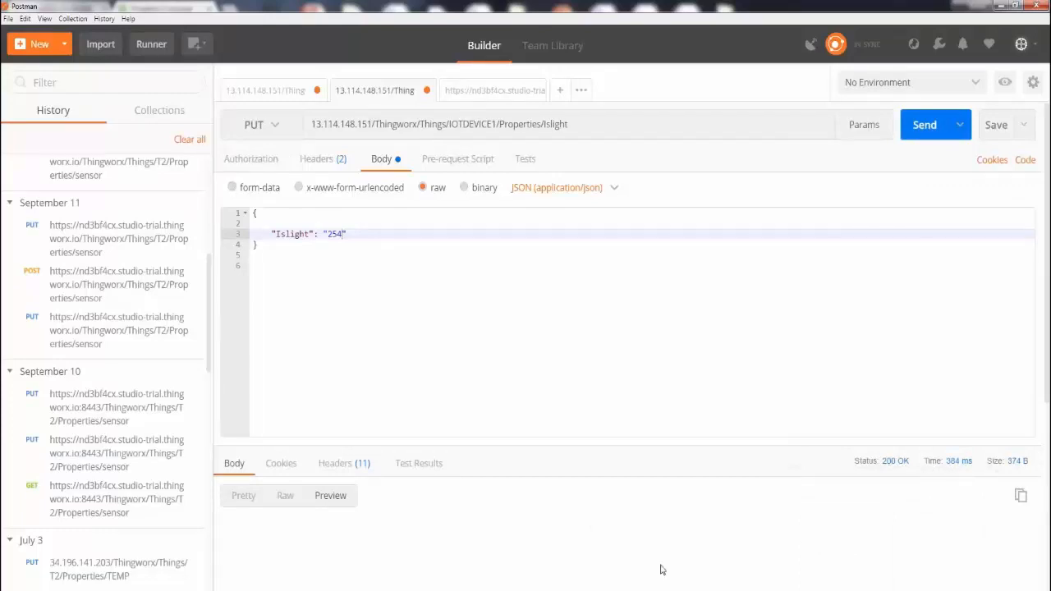
pyautogui.click(161, 8)
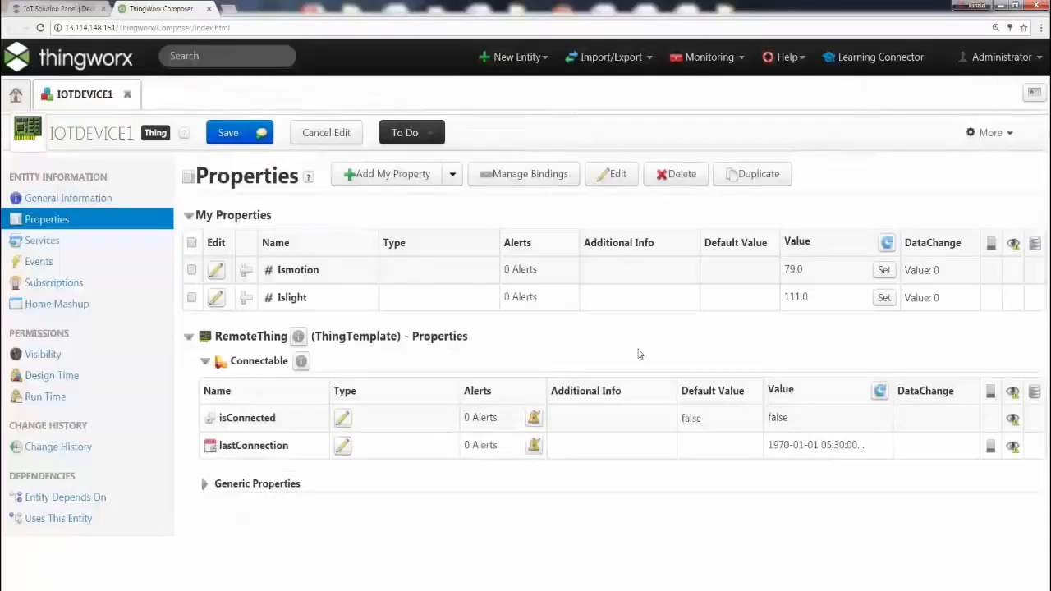